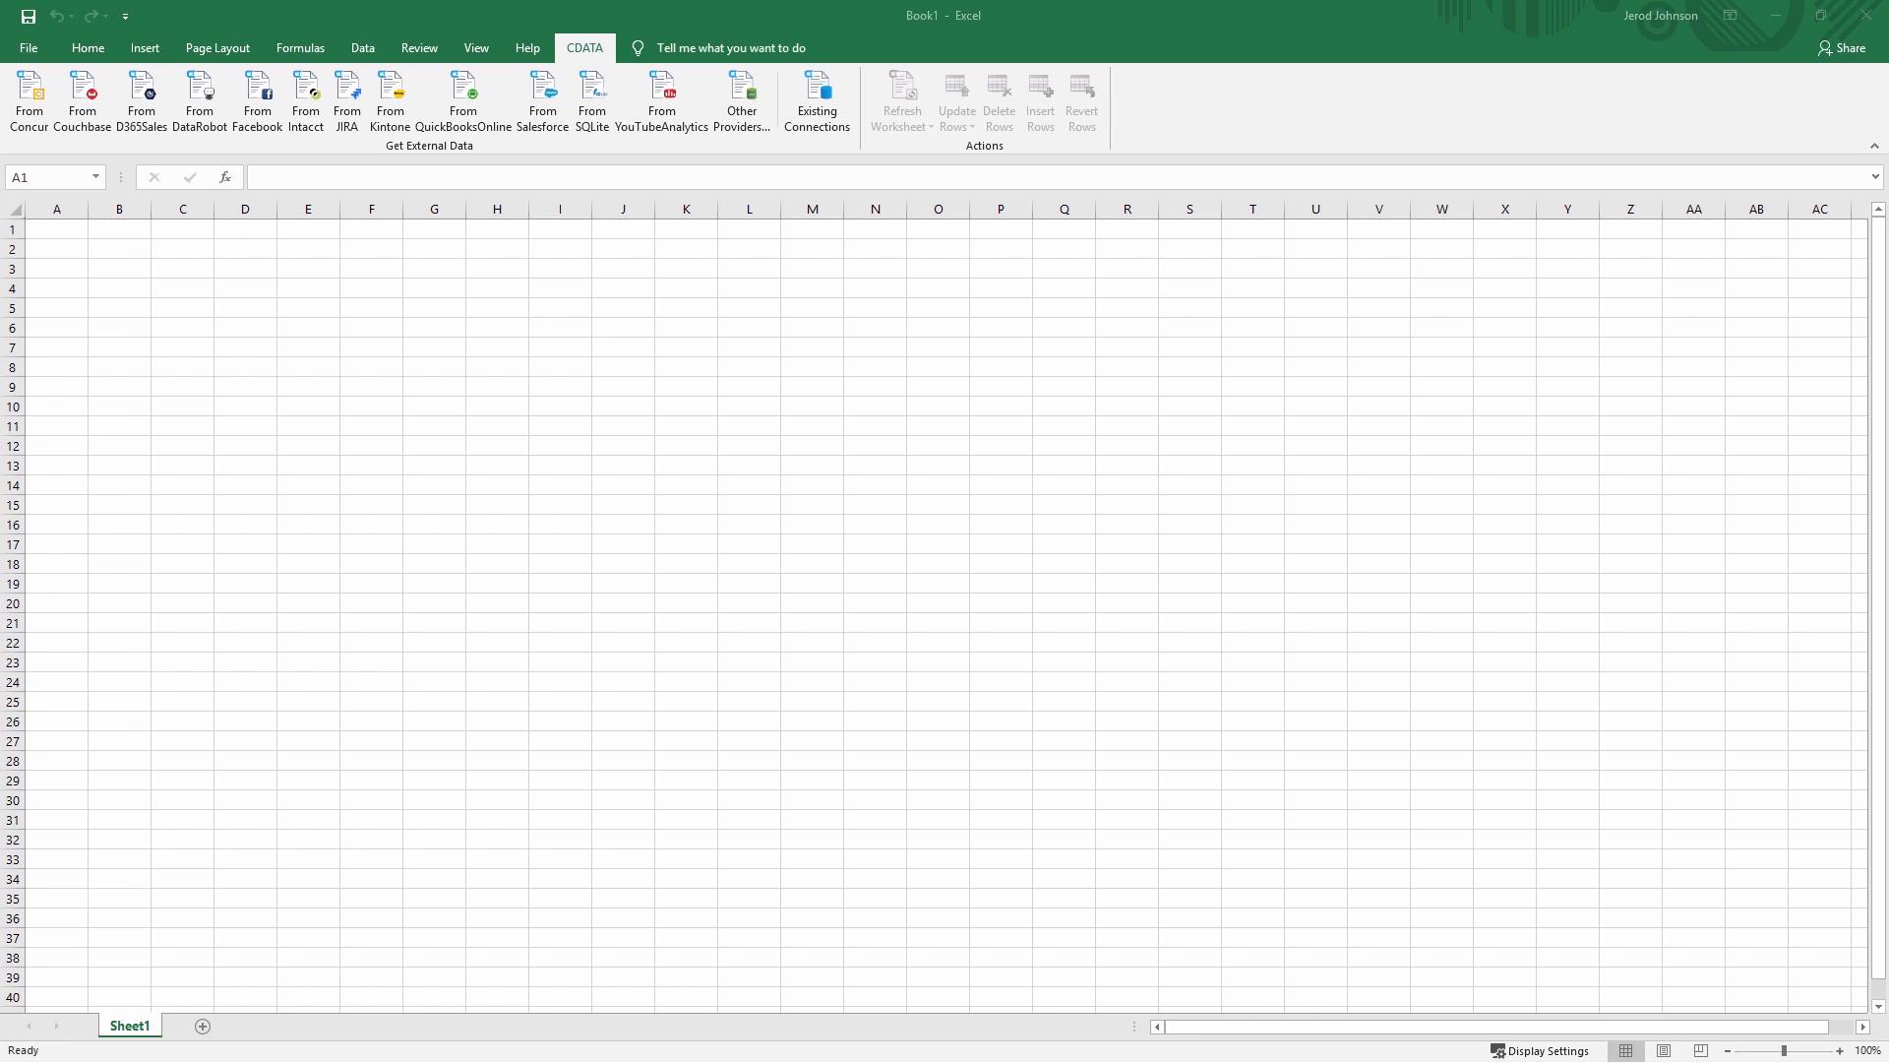
mouse_move(559, 89)
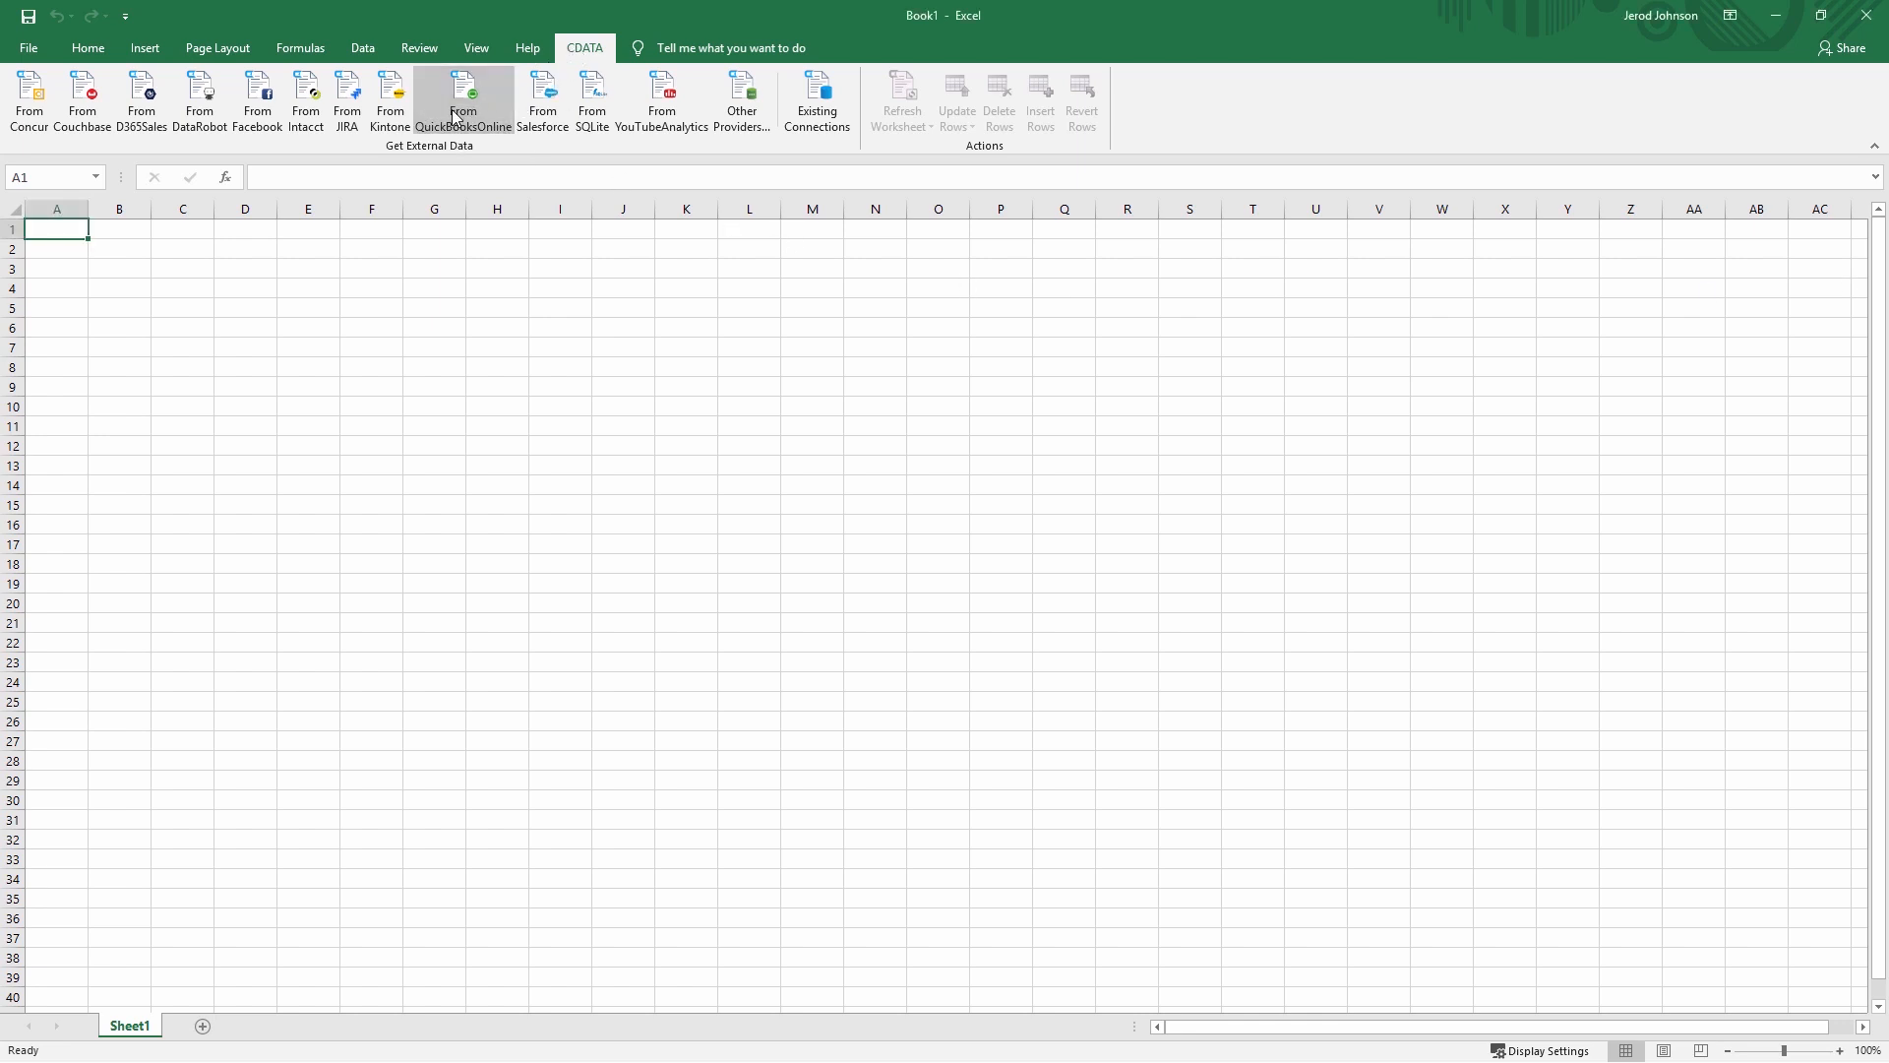
Step: Start a QuickBooks Online import from the CDATA ribbon
left_click(462, 92)
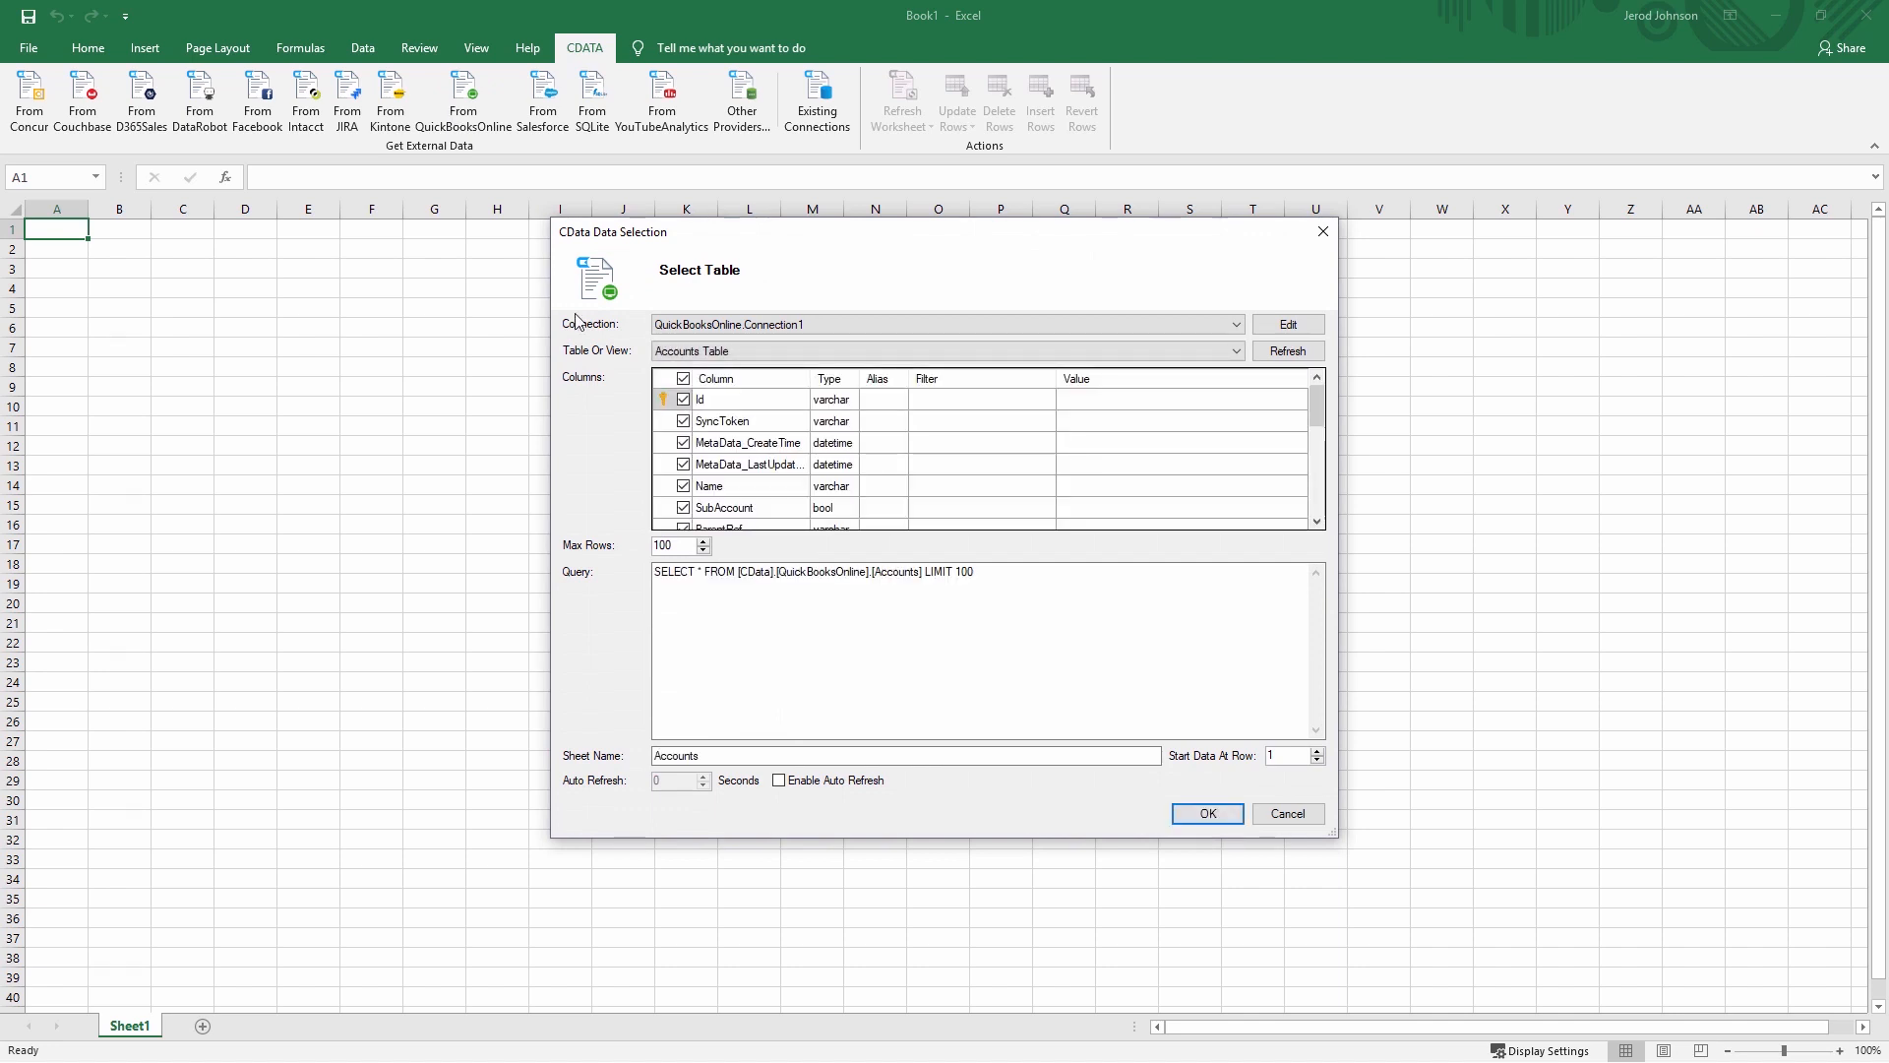
Step: Enable Update, Insert and Delete on the QuickBooksOnline connection and save its settings
left_click(1287, 325)
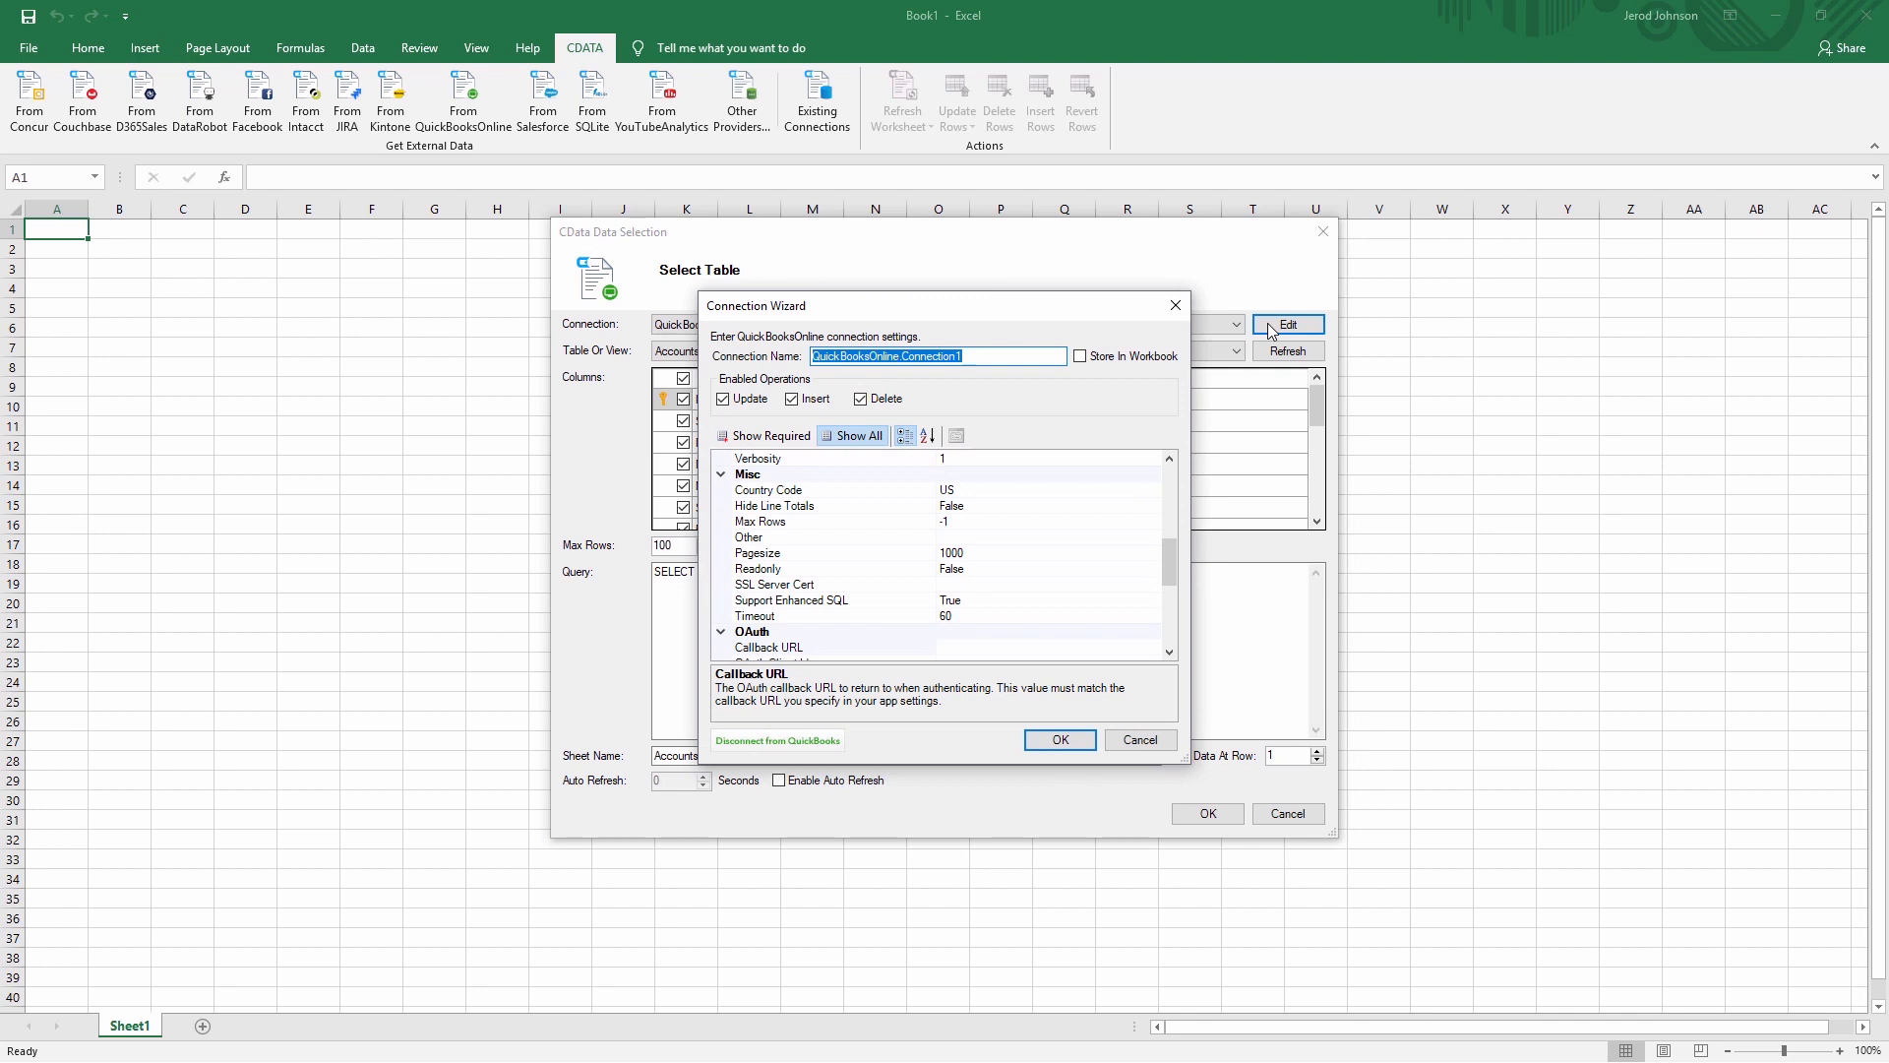
mouse_move(1047, 434)
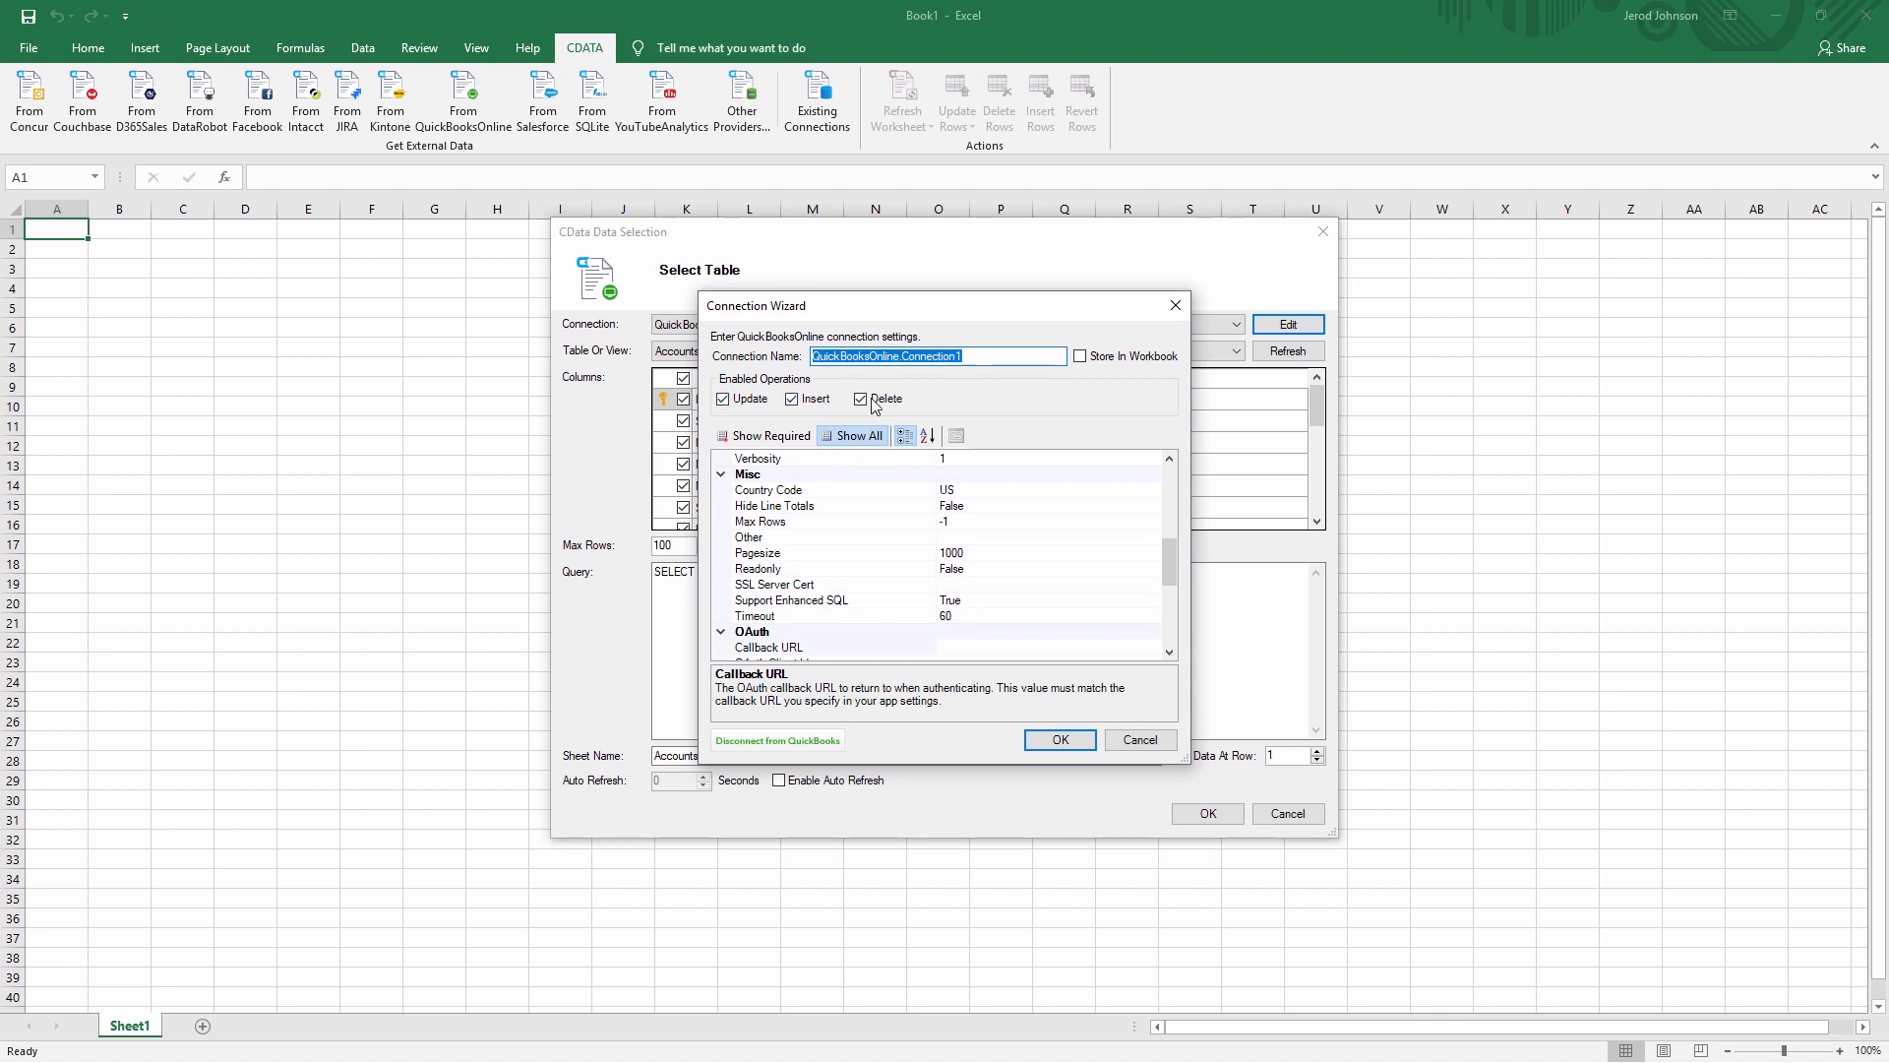
left_click(862, 398)
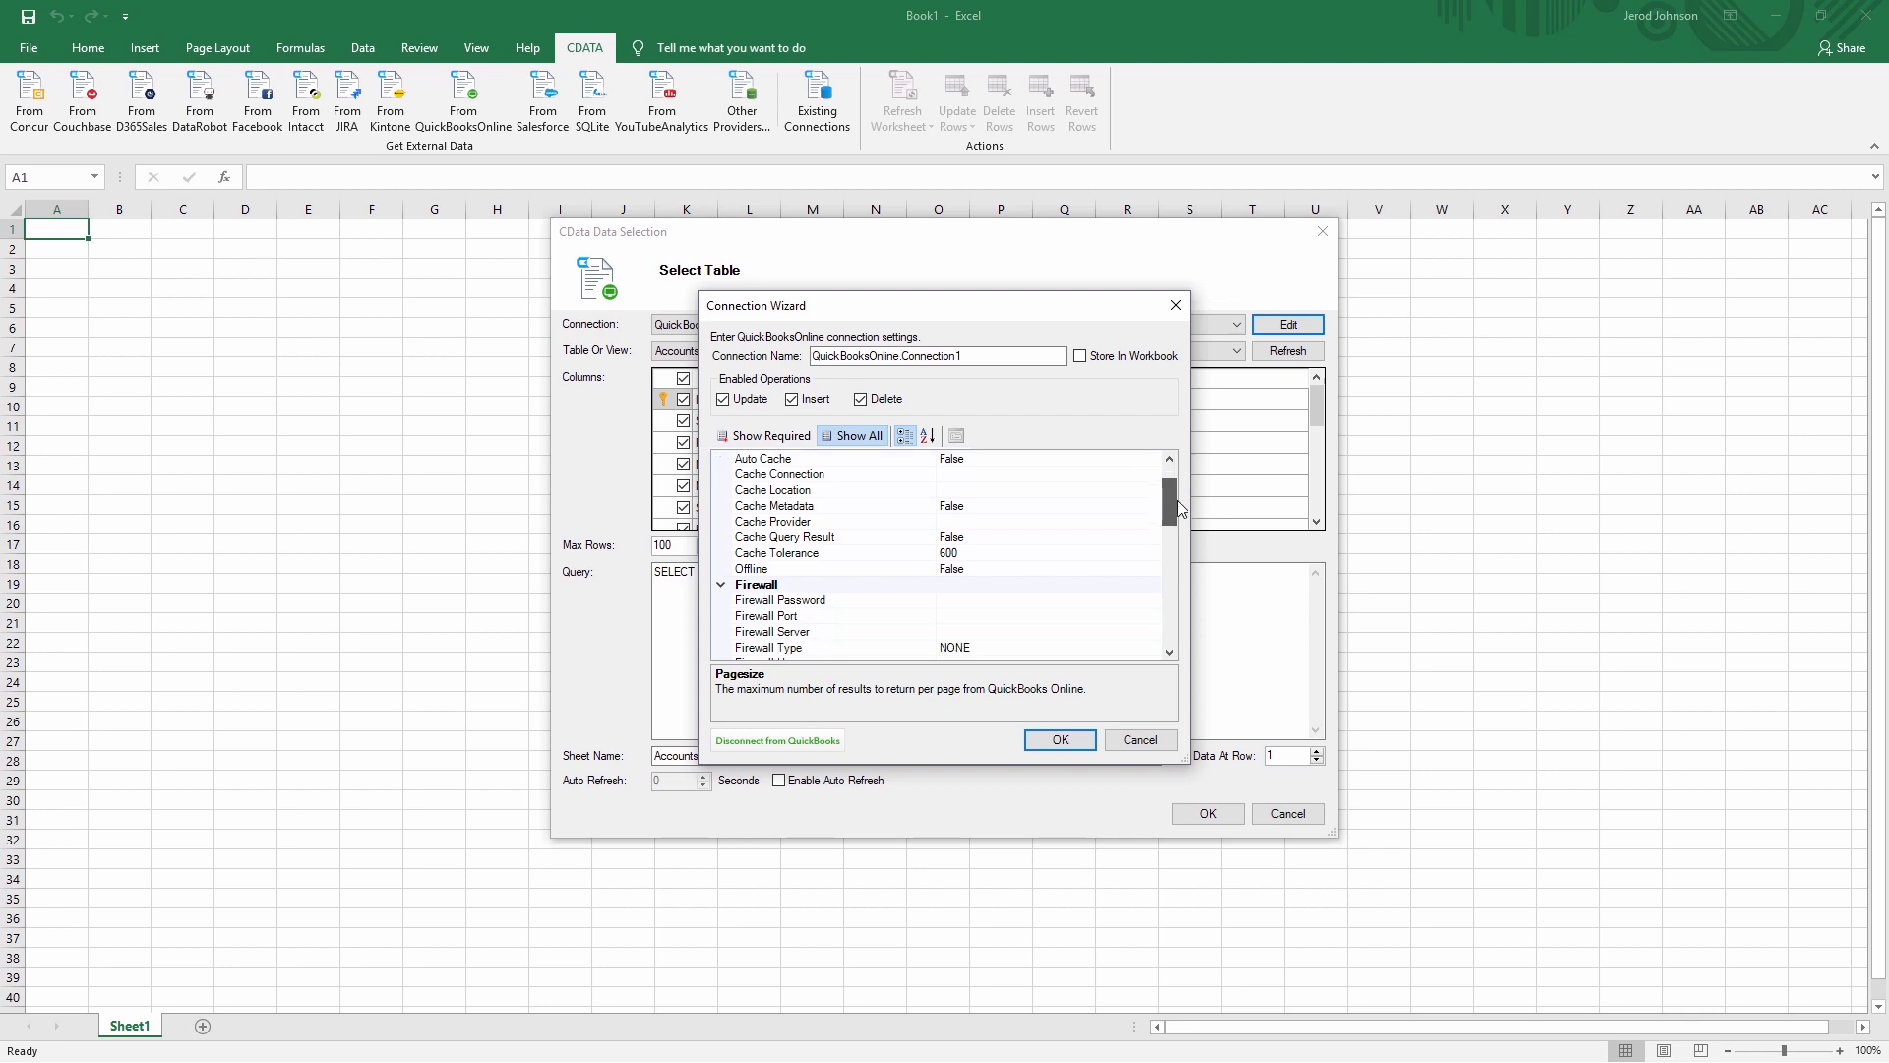
scroll("down", 3)
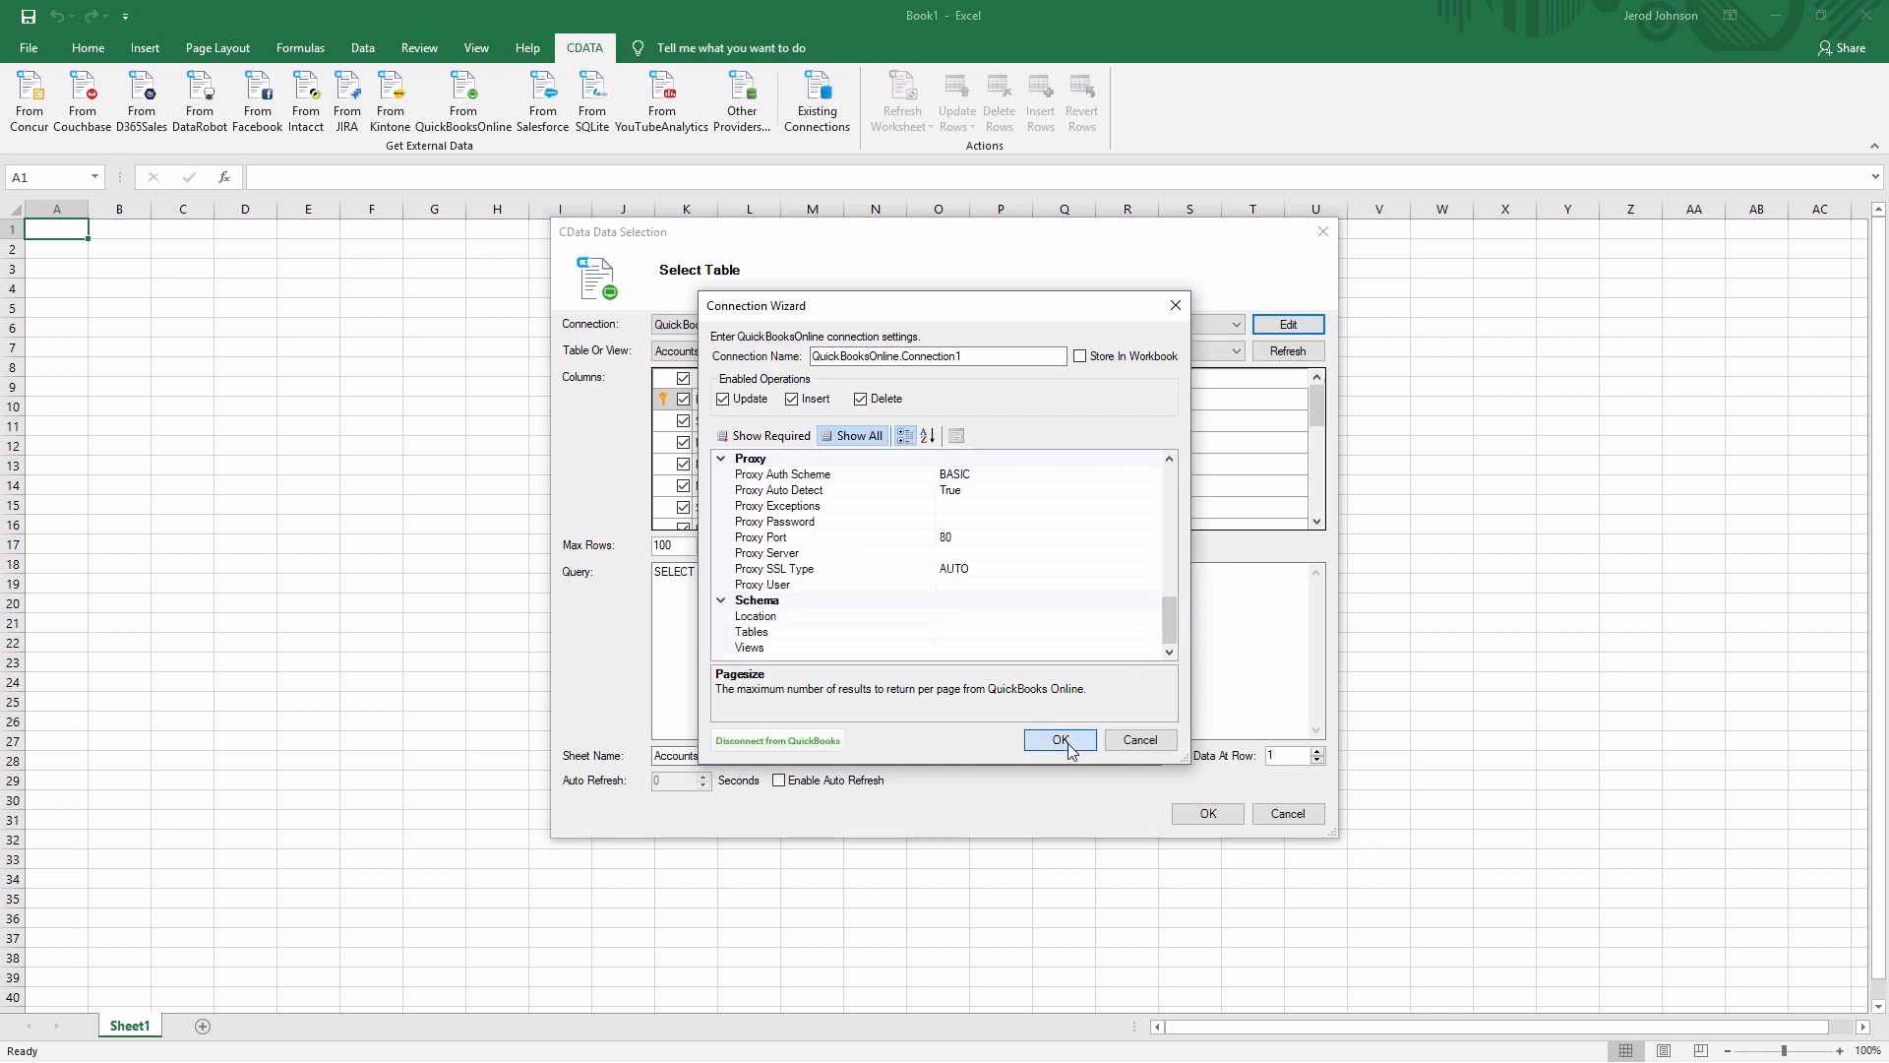
left_click(1058, 739)
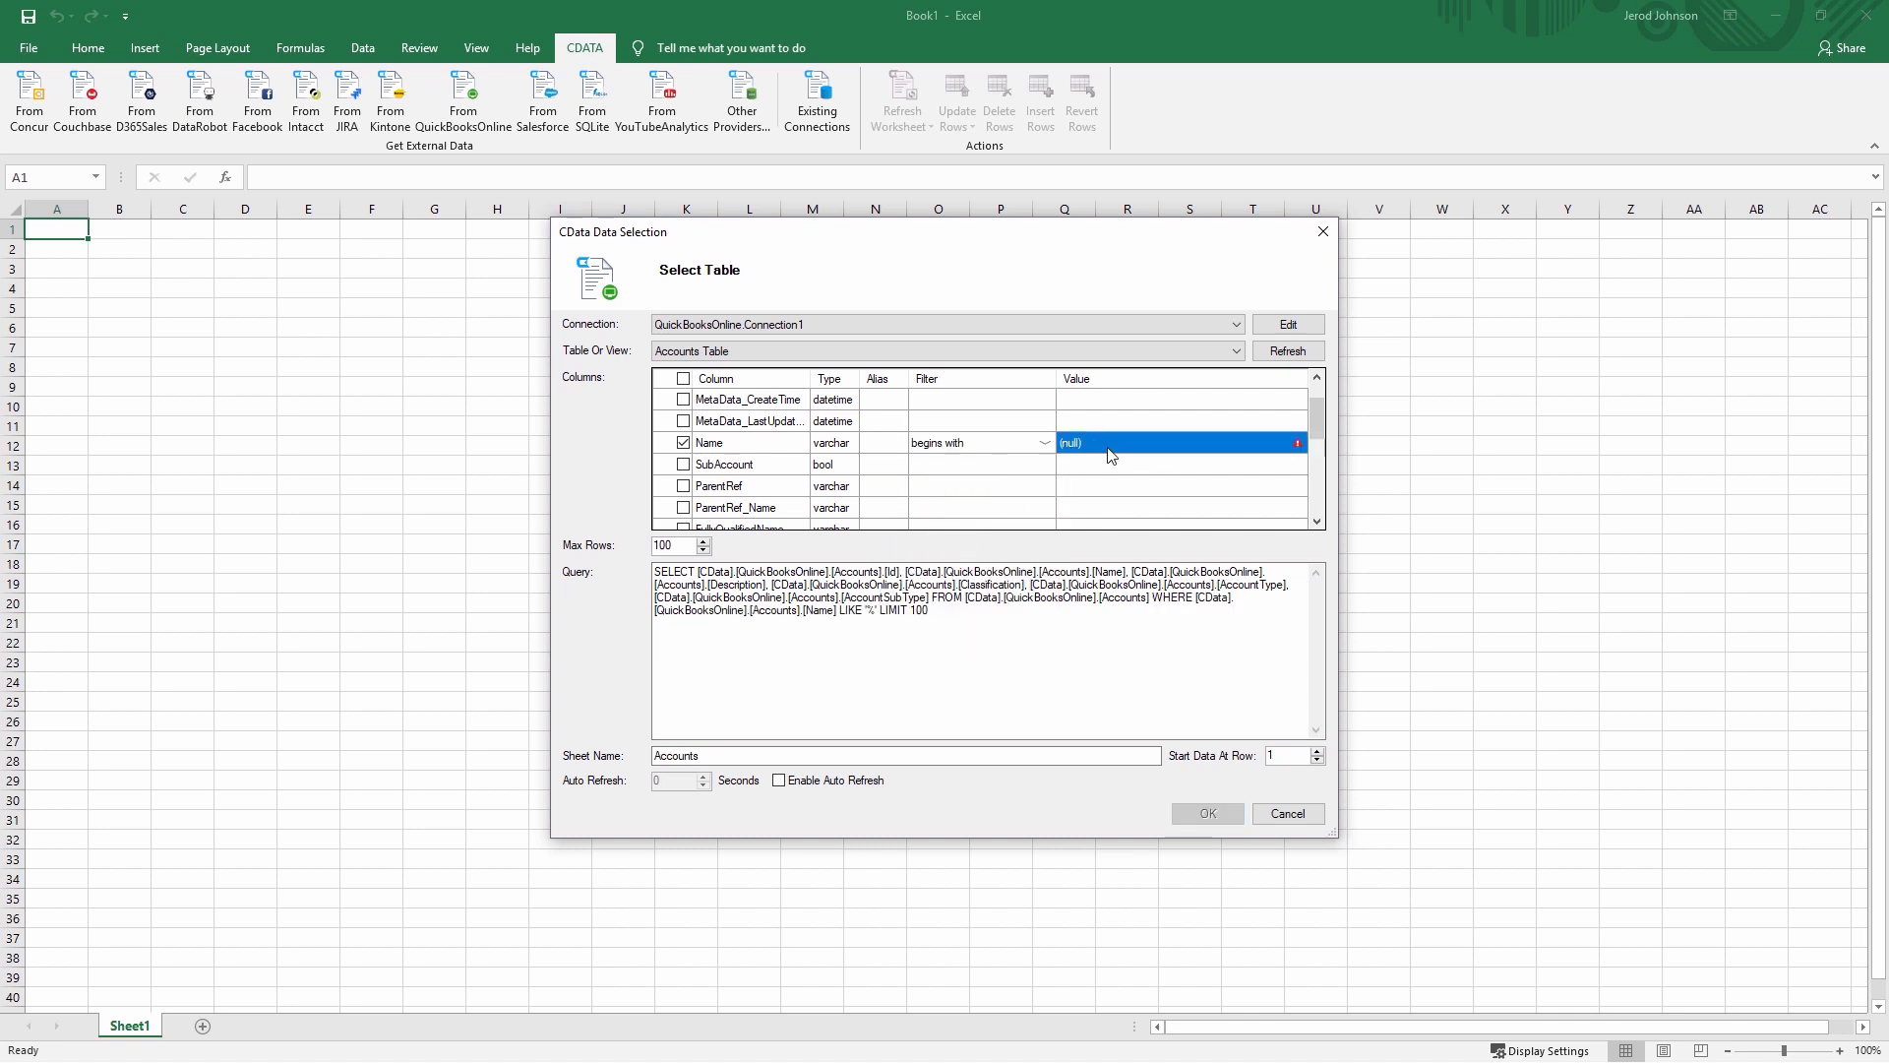
Step: Import the selected Accounts columns (Id, Name, Description, Classification, AccountType, AccountSubType) into a new sheet
type("CustomerName")
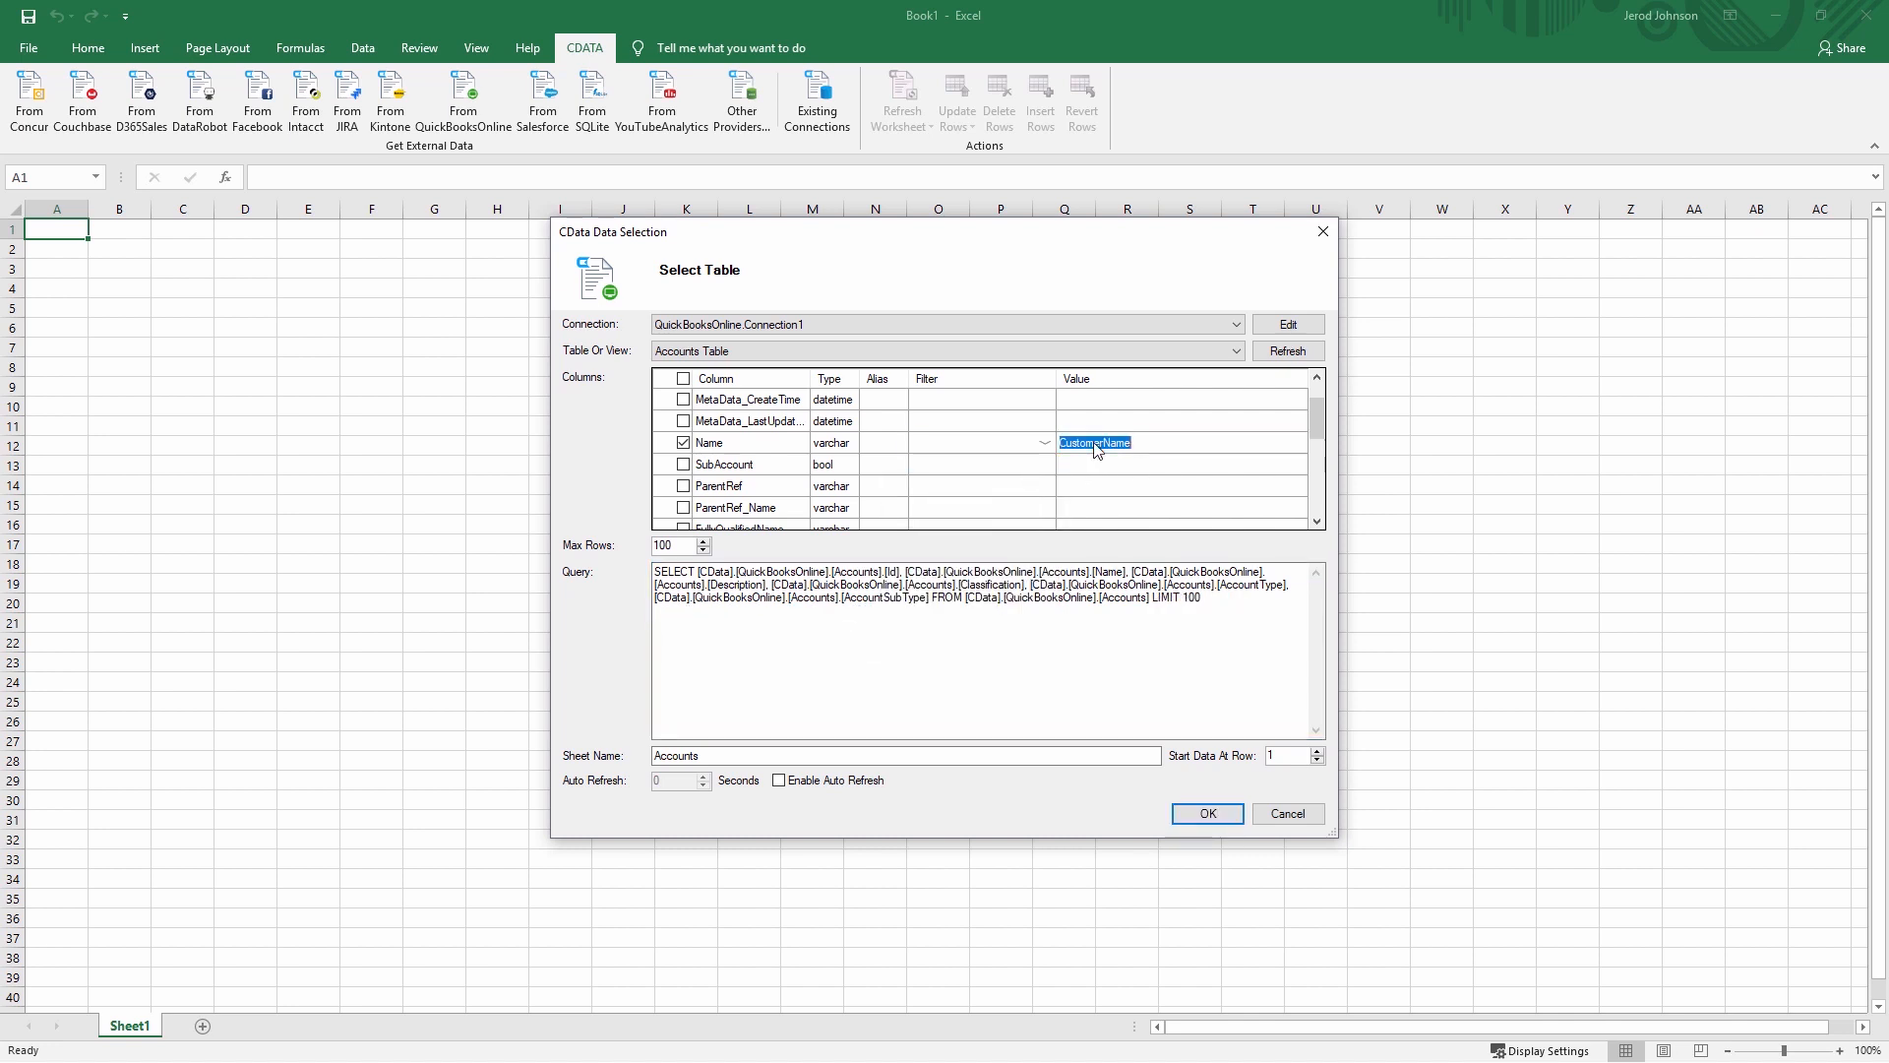
left_click(1208, 812)
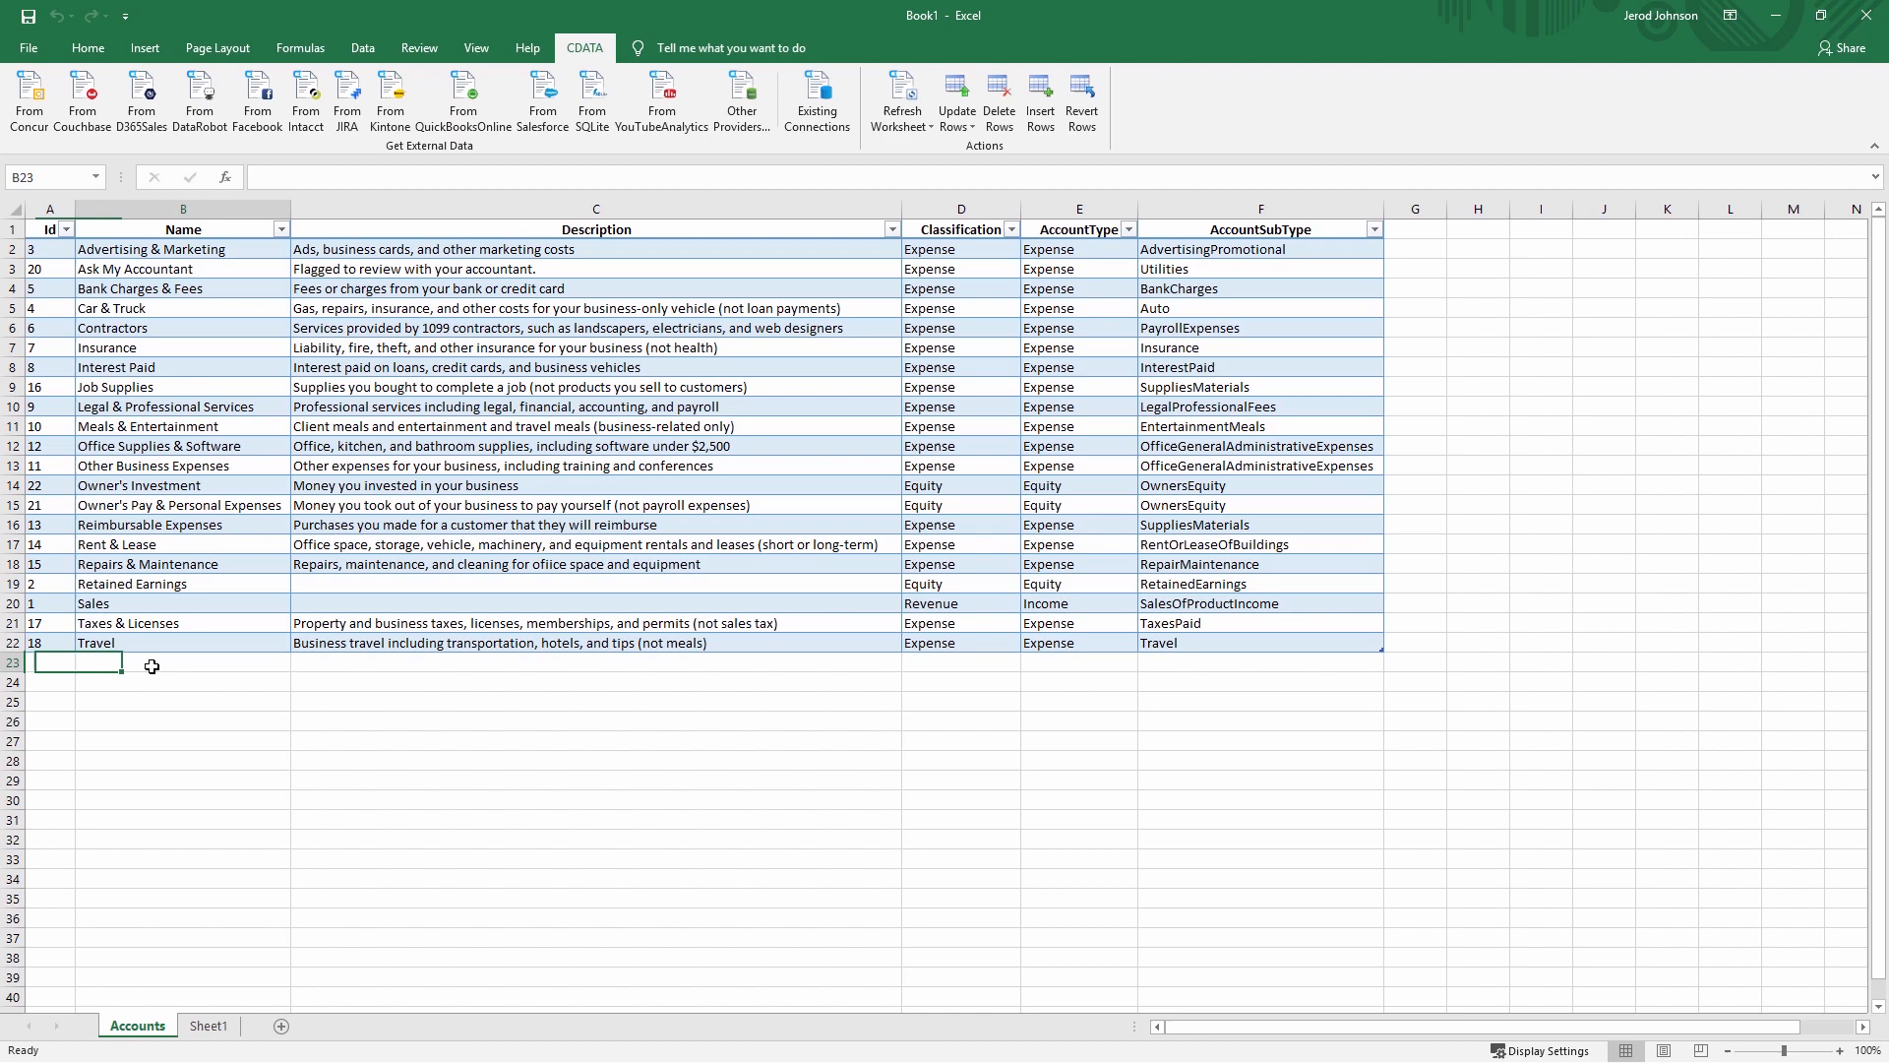
Step: Add a Utilities account row, set Ask My Accountant's subtype to PayrollExpenses and send the update to QuickBooks
type("Utilities")
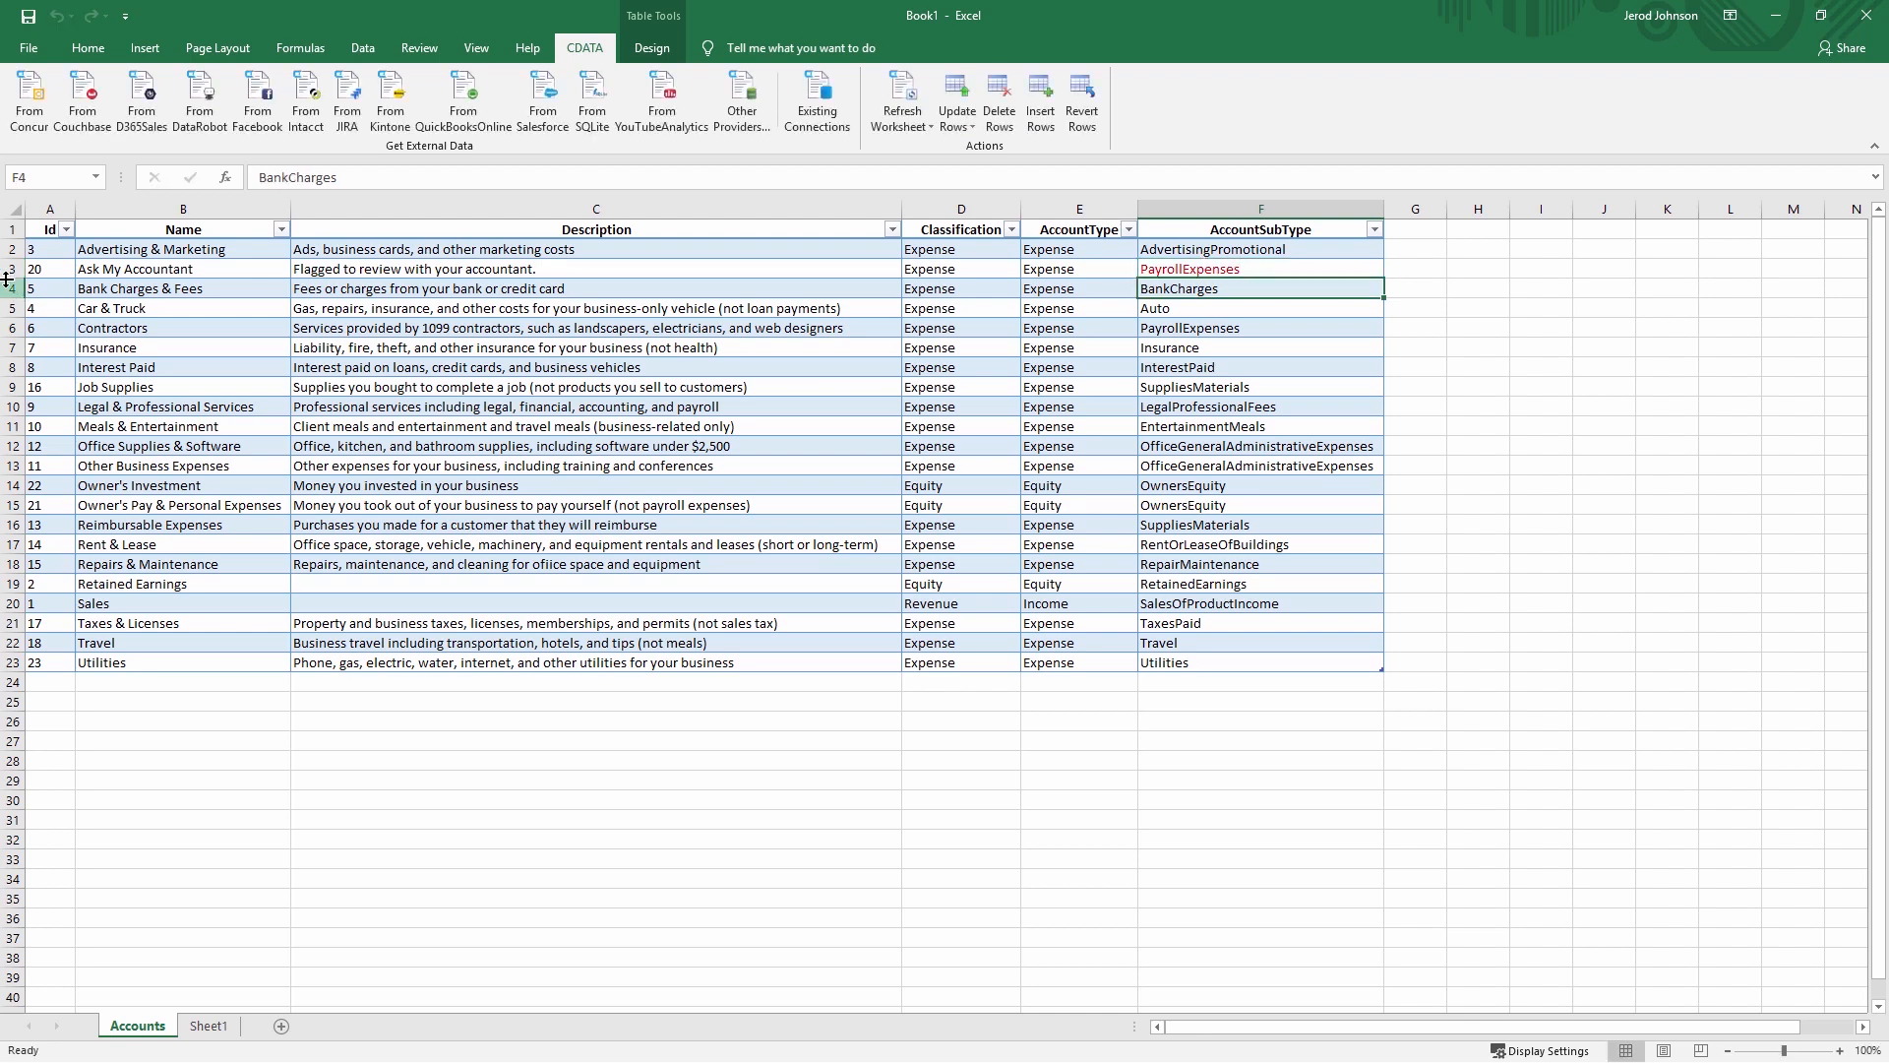
left_click(956, 98)
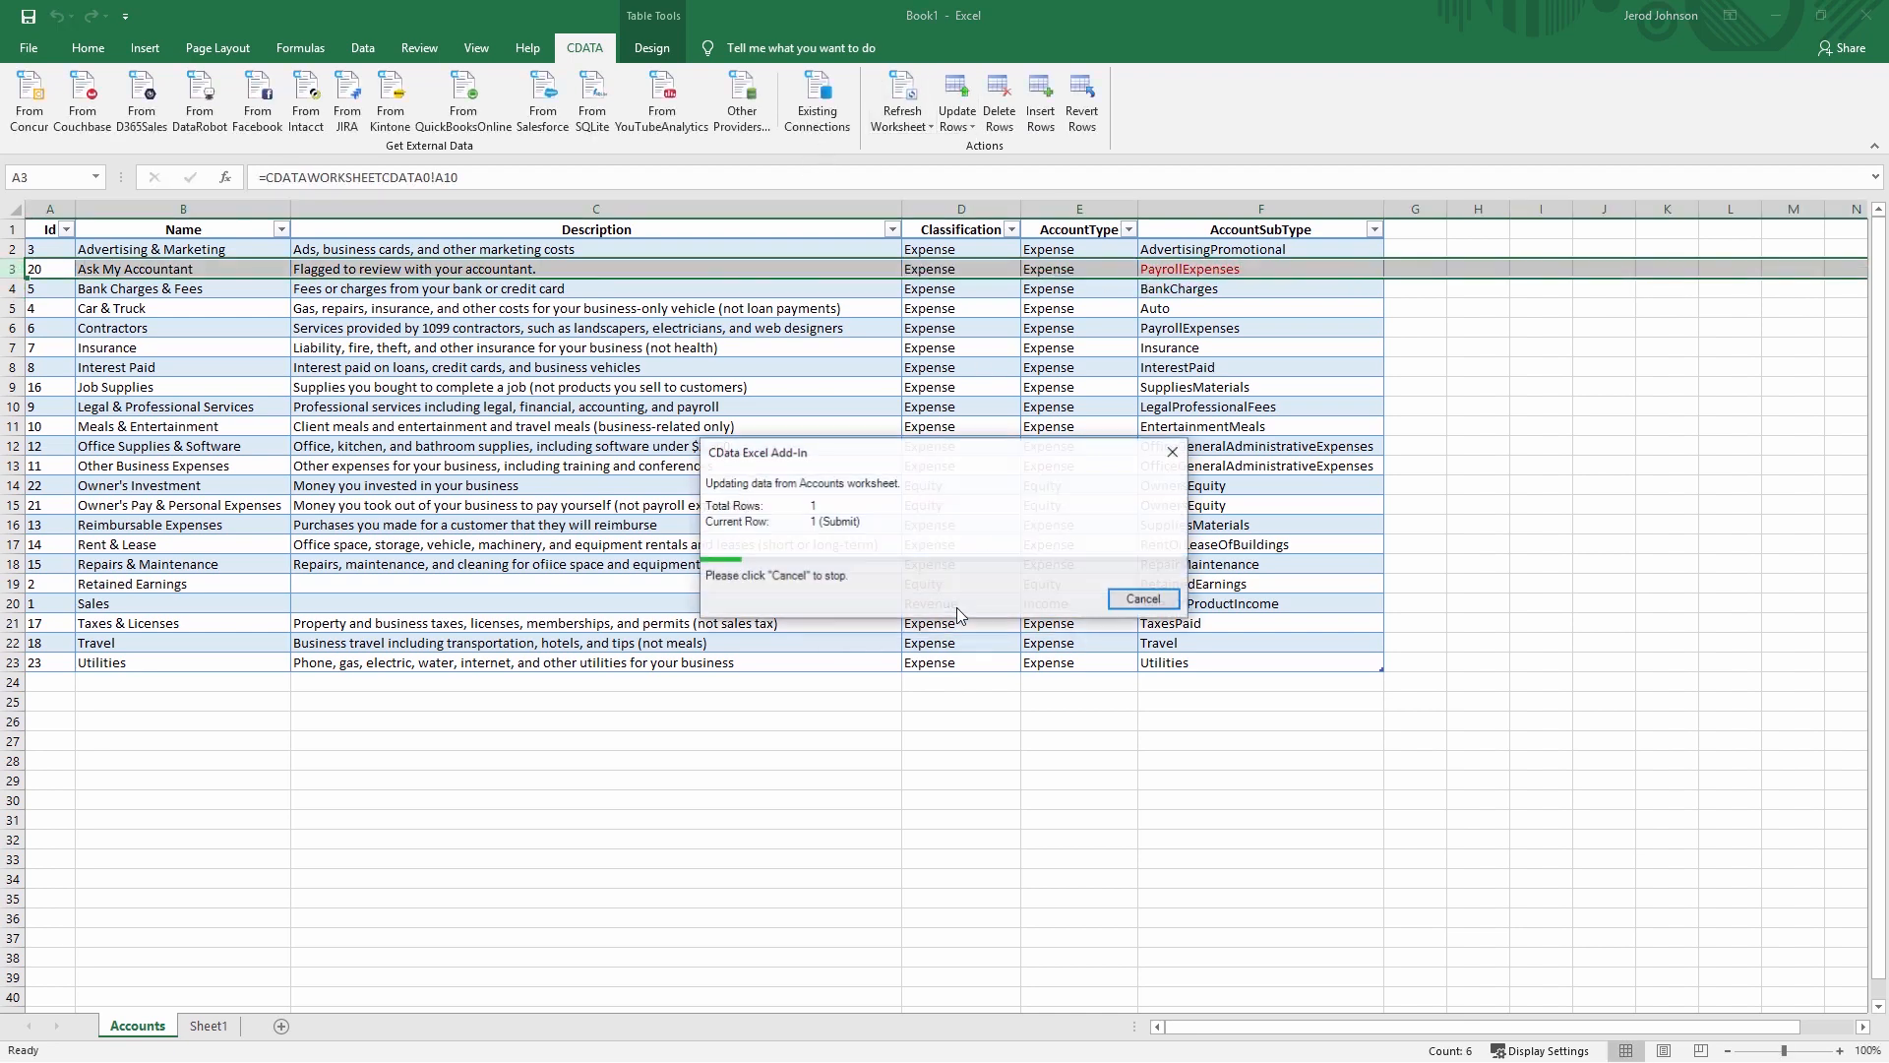